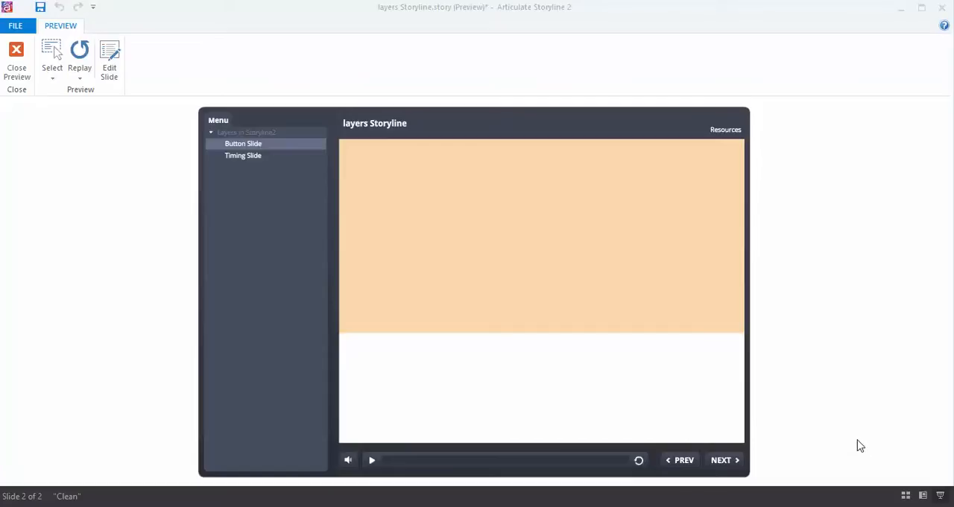
mouse_move(716, 431)
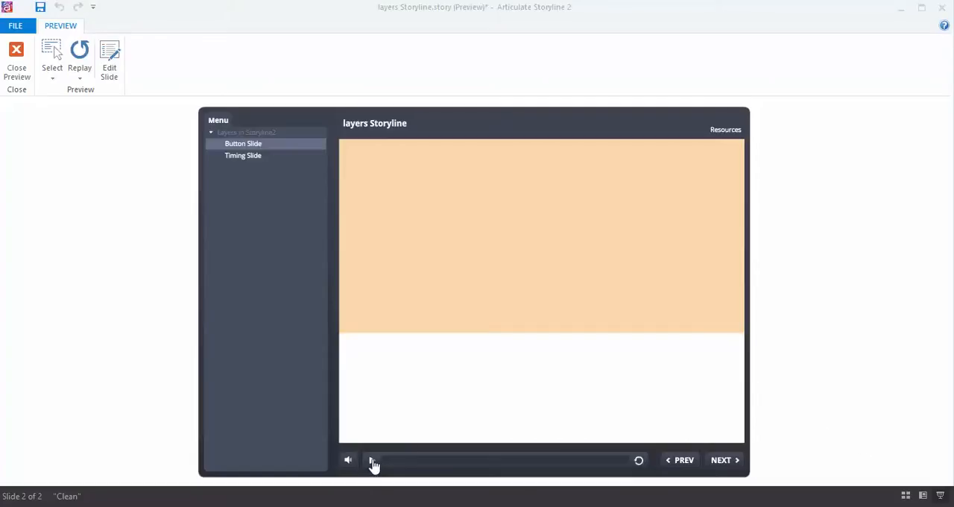
- Play the Button Slide preview, then close the Safe and Box pop-up layers
left_click(372, 460)
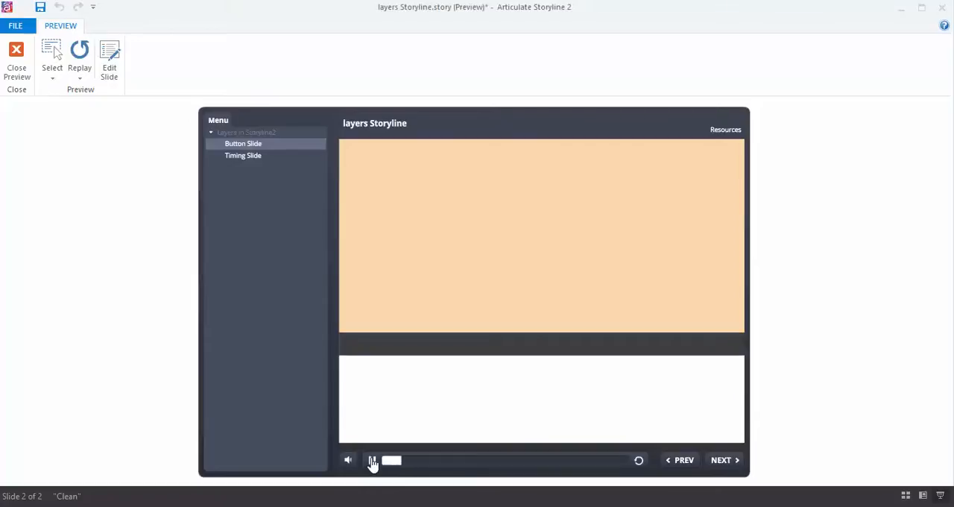
left_click(372, 460)
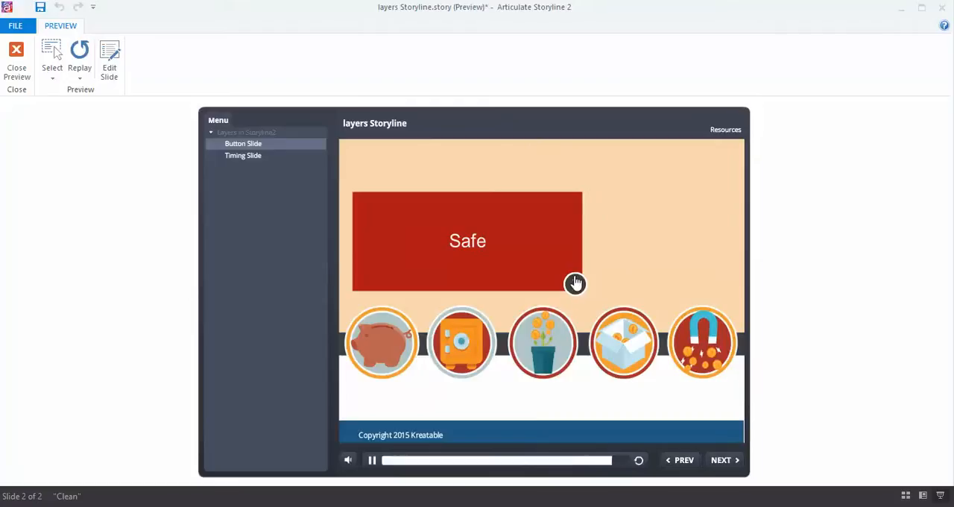
left_click(382, 342)
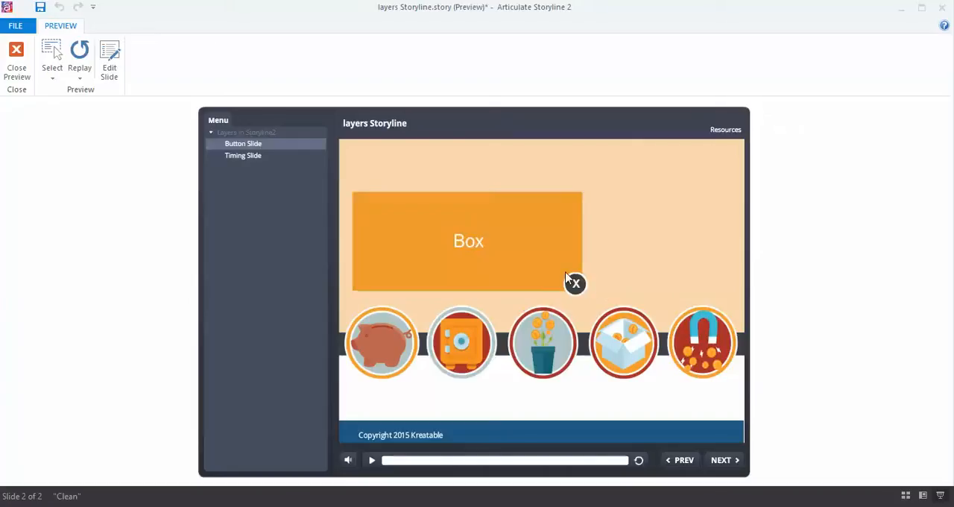
left_click(574, 283)
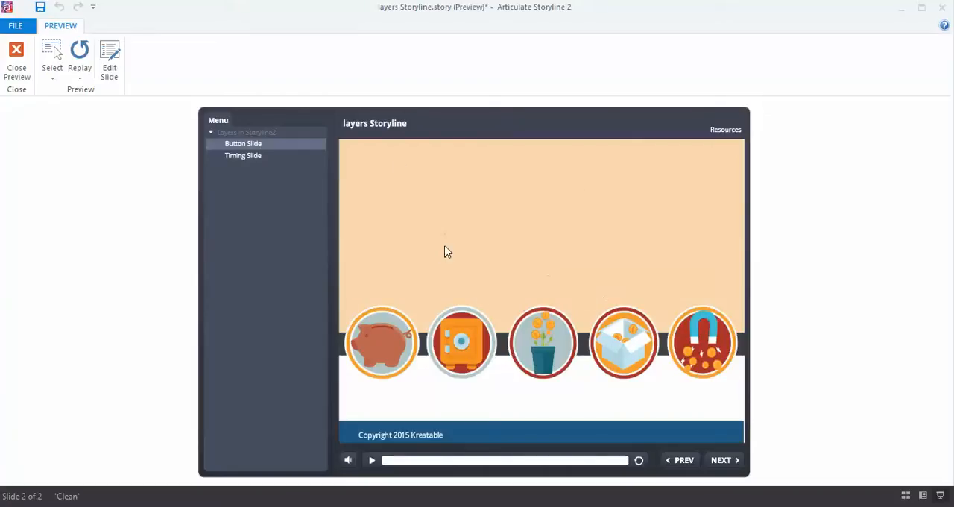
- Switch the preview to the Timing Slide and let its timed text layers play
left_click(722, 460)
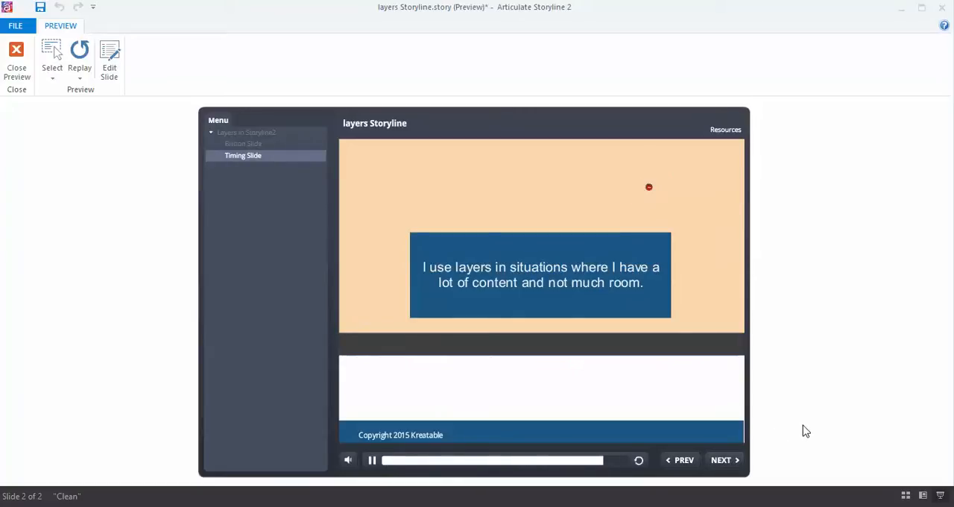
left_click(371, 460)
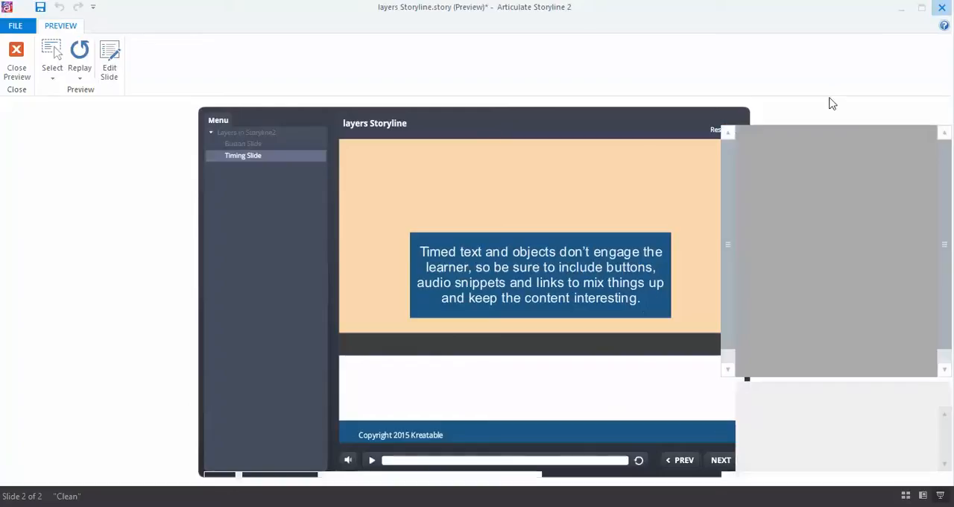
- Close the preview, open slide 1.1 Button Slide, and select the piggy bank icon
left_click(16, 60)
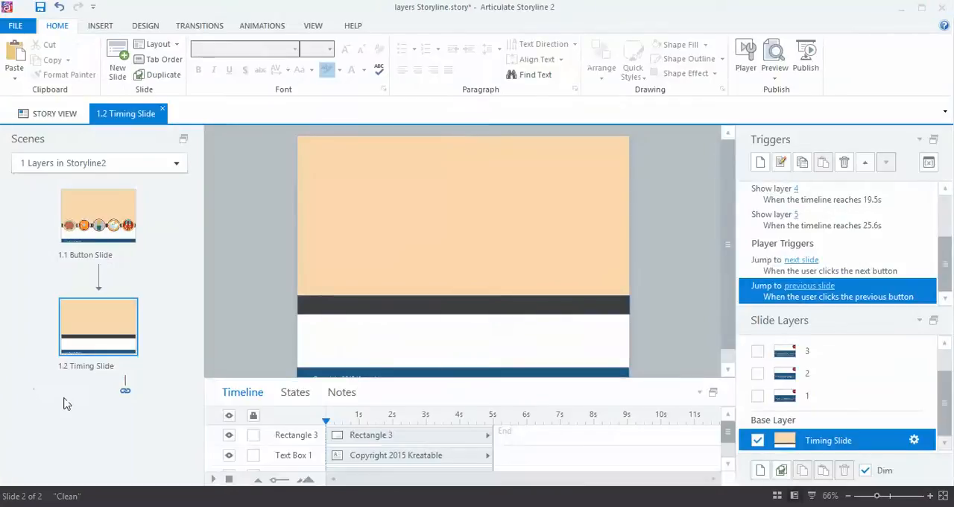
left_click(98, 216)
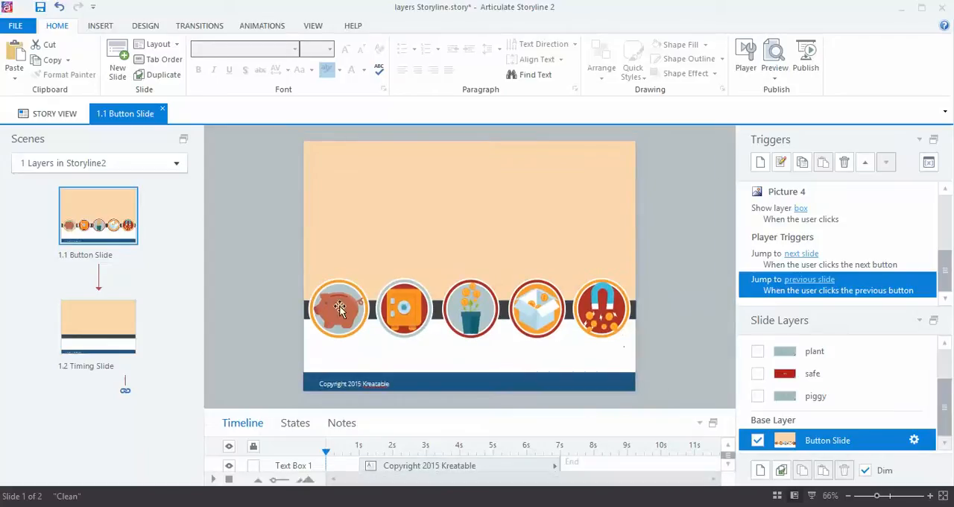
mouse_move(343, 321)
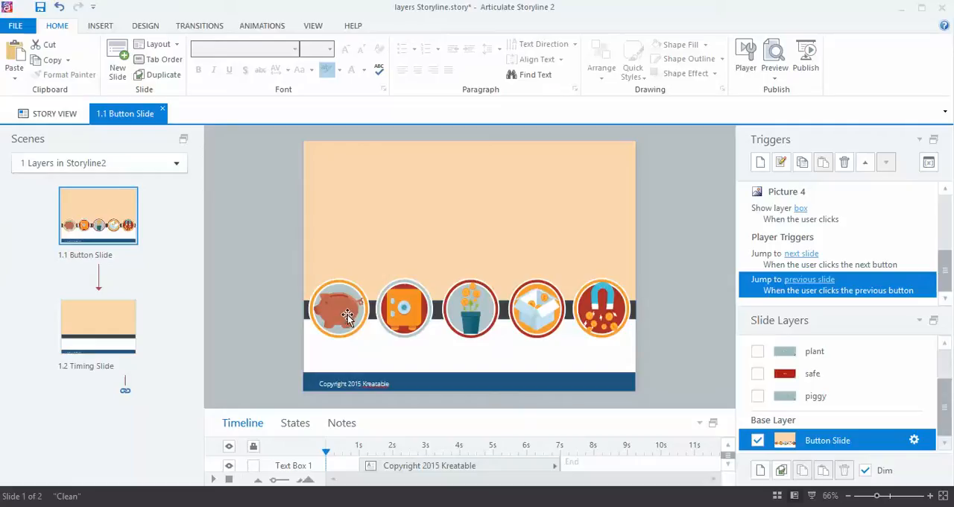
left_click(338, 308)
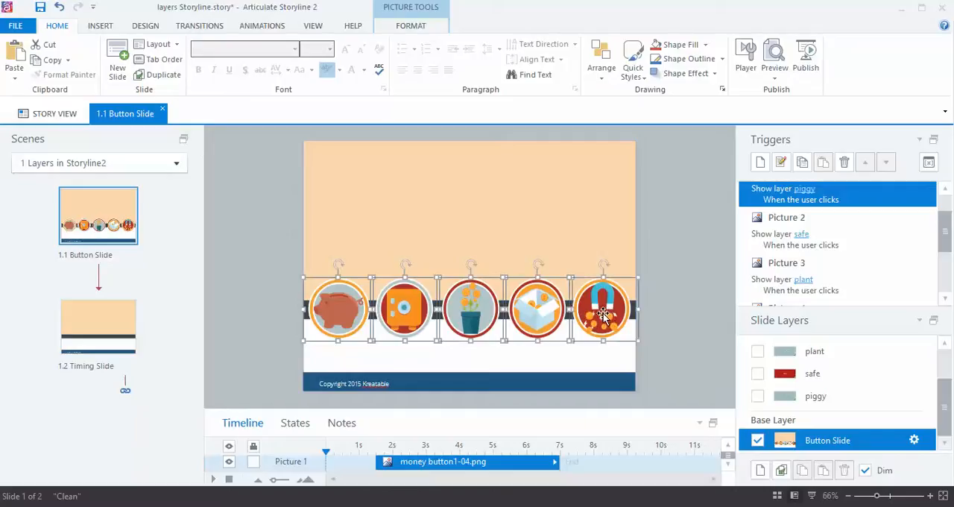
right_click(603, 313)
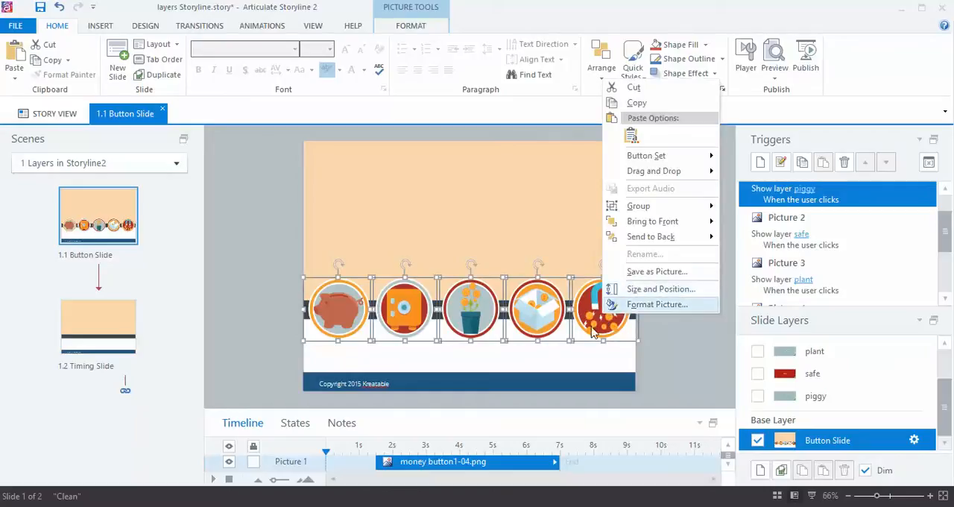
left_click(601, 320)
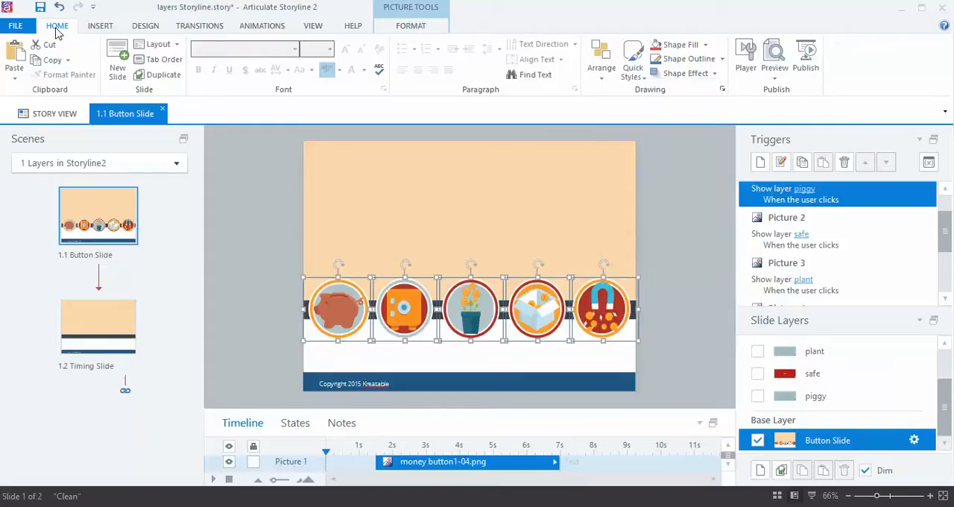
mouse_move(602, 59)
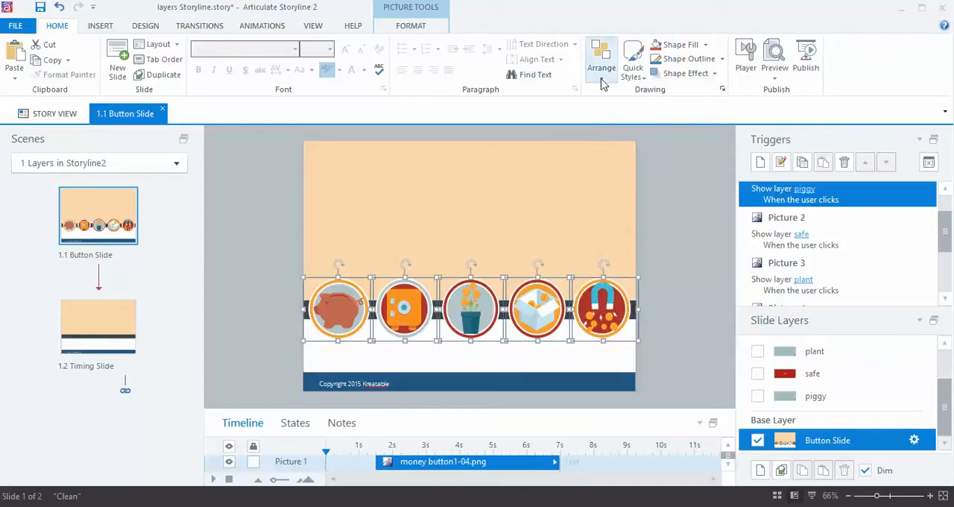
left_click(600, 58)
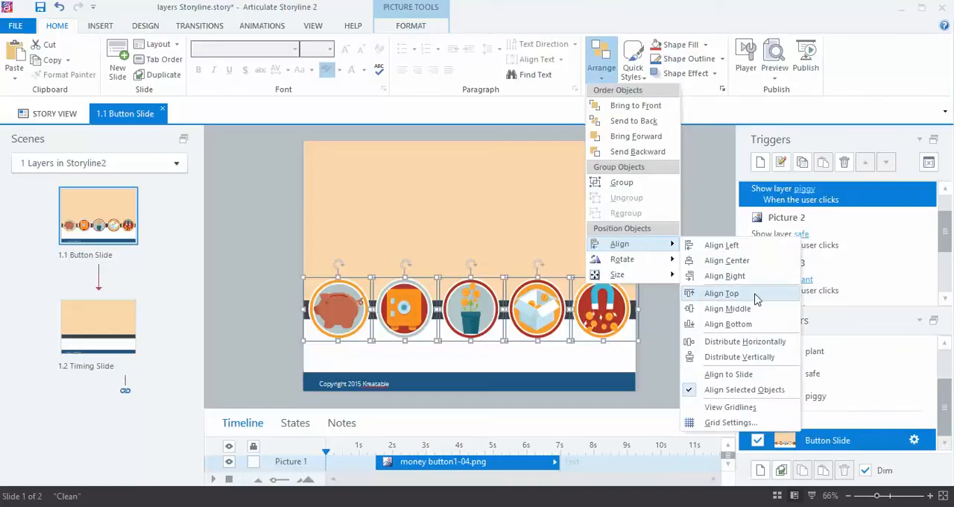
mouse_move(744, 341)
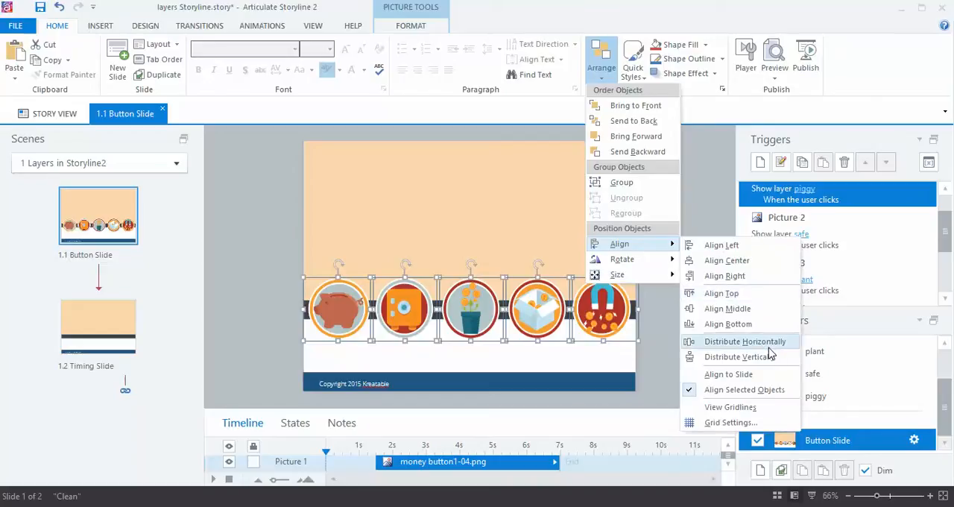
mouse_move(728, 324)
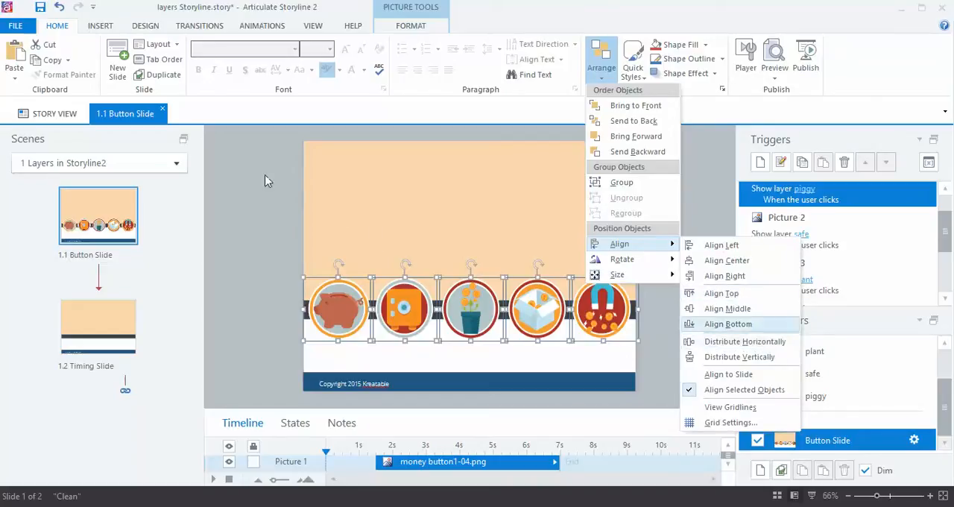
left_click(727, 323)
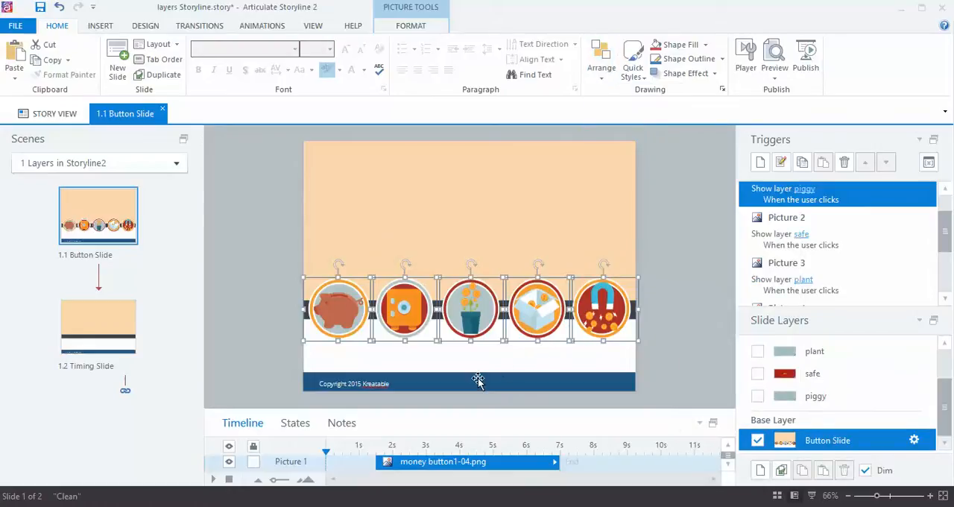
mouse_move(457, 388)
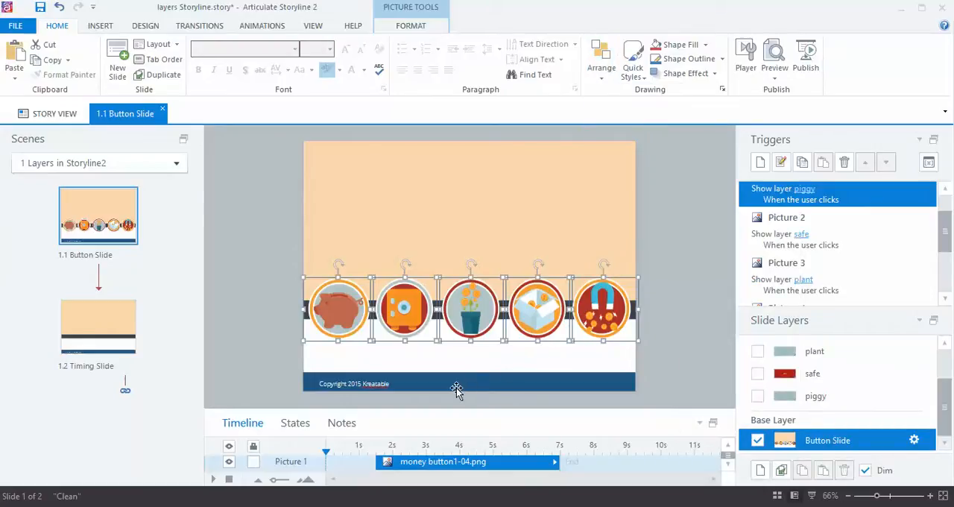
mouse_move(455, 391)
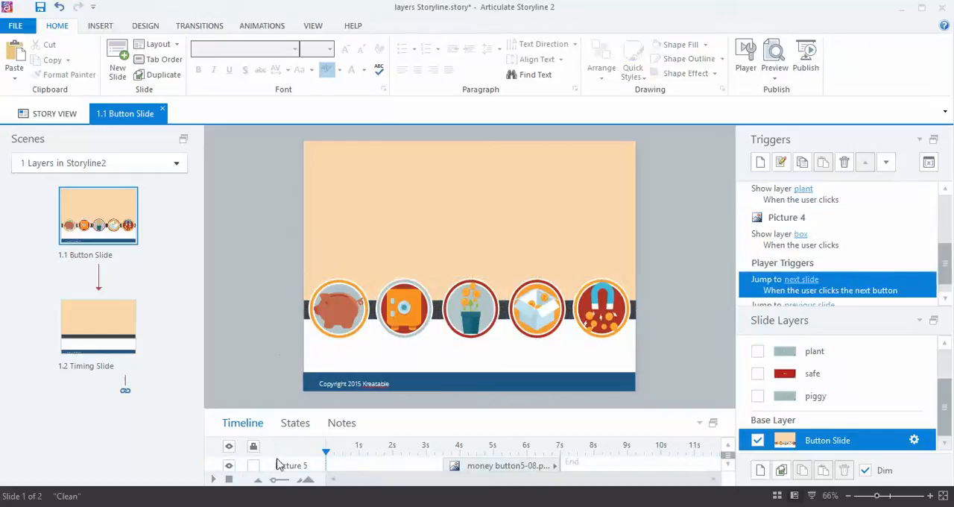
mouse_move(273, 490)
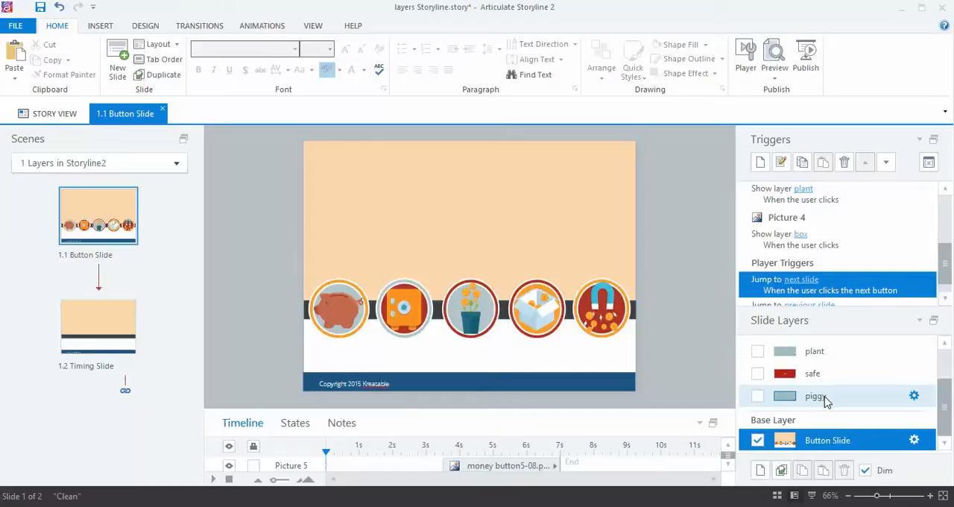
left_click(757, 374)
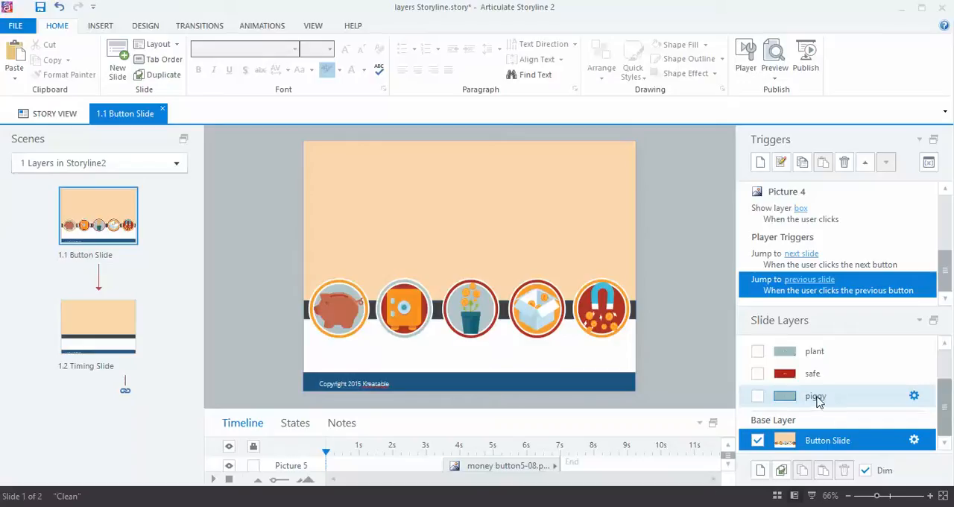
mouse_move(818, 400)
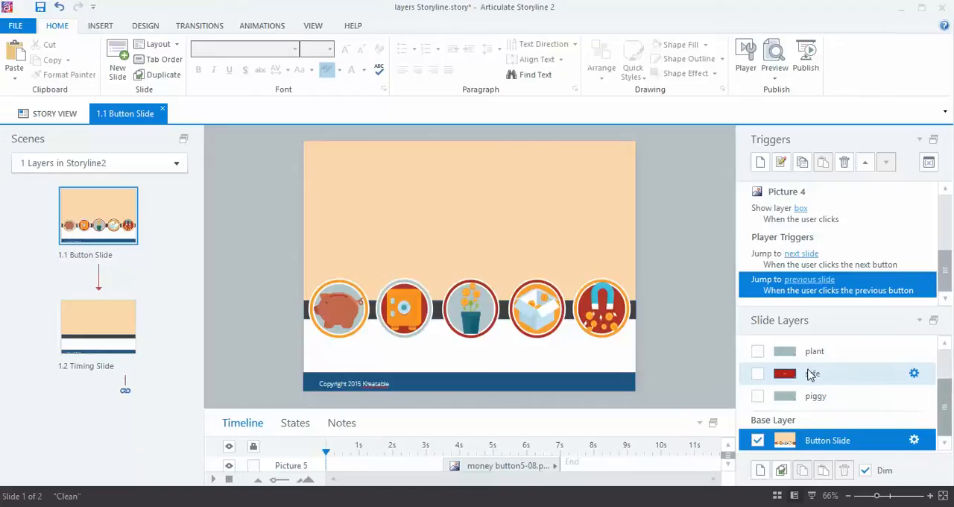
scroll("down", 3)
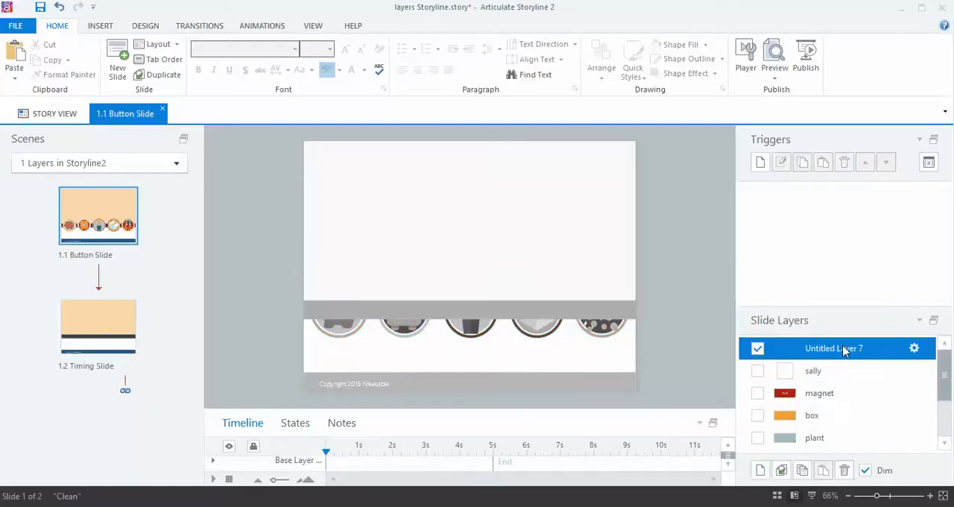
- Name the new layer 'newlayer' and return to the Button Slide base layer
type("newlayer")
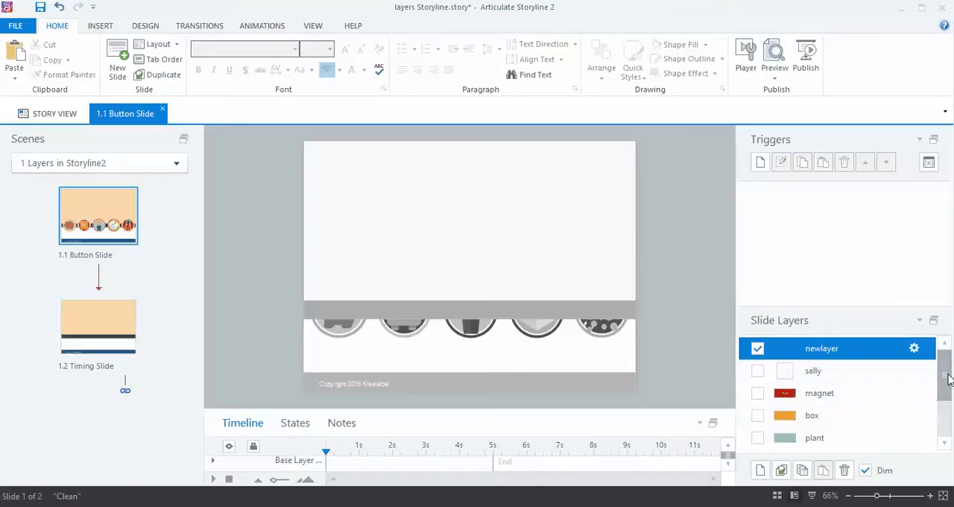
scroll("down", 3)
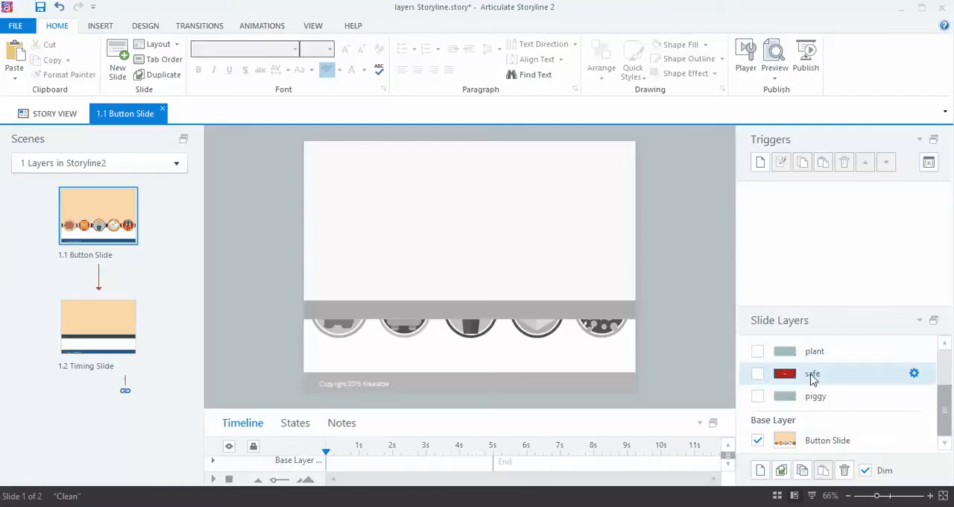
right_click(812, 374)
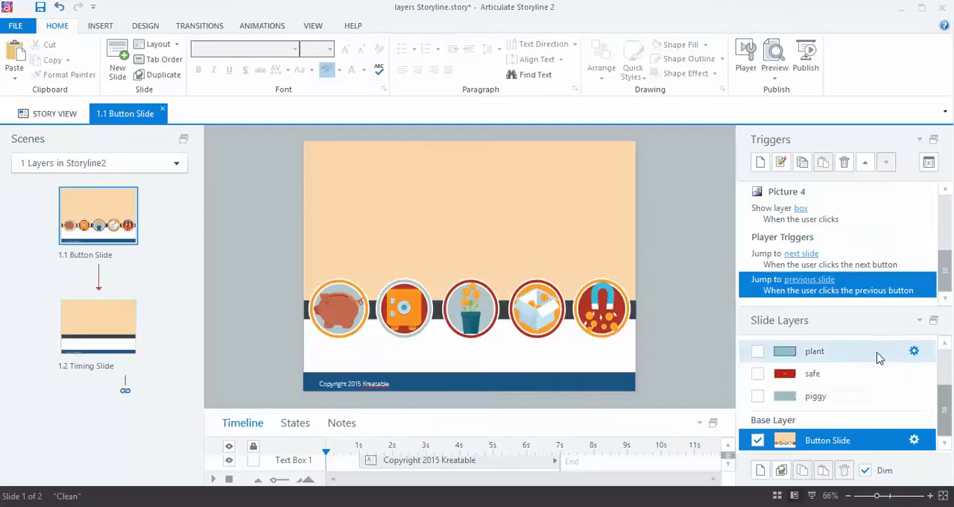
mouse_move(671, 394)
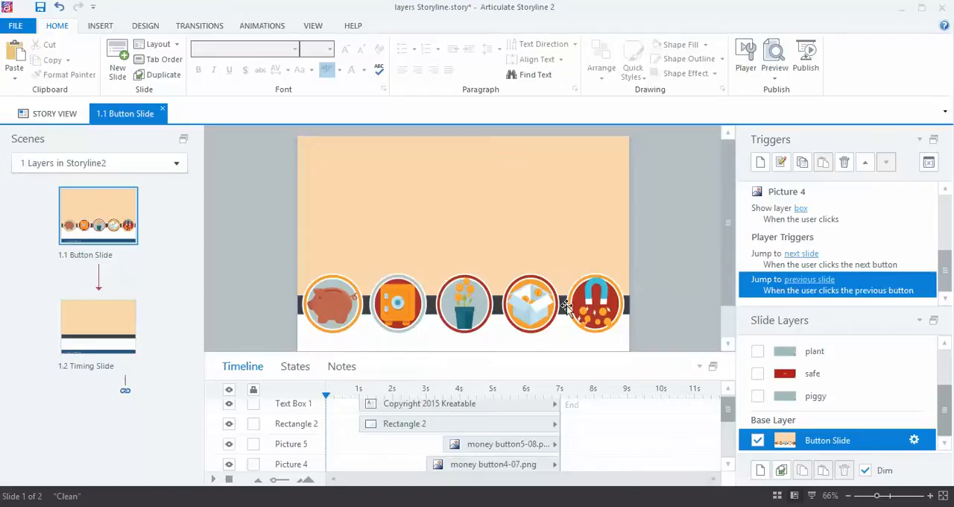
- Select the piggy icon and review the icons' Fly In entrance animations on the timeline
left_click(331, 302)
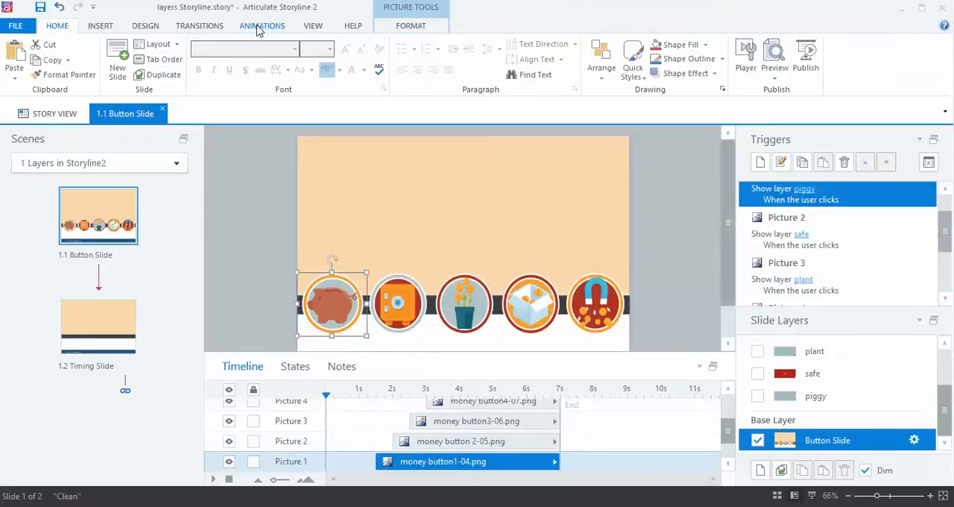
left_click(262, 25)
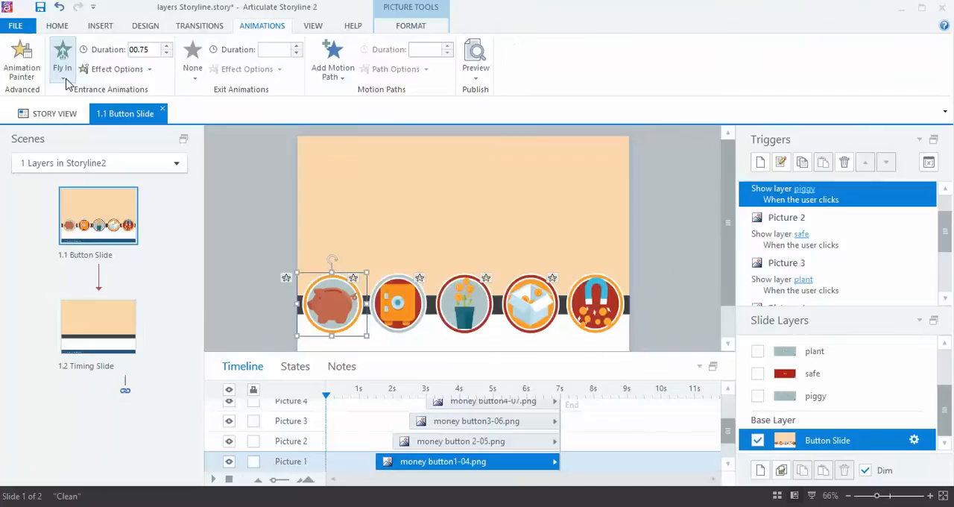
mouse_move(428, 407)
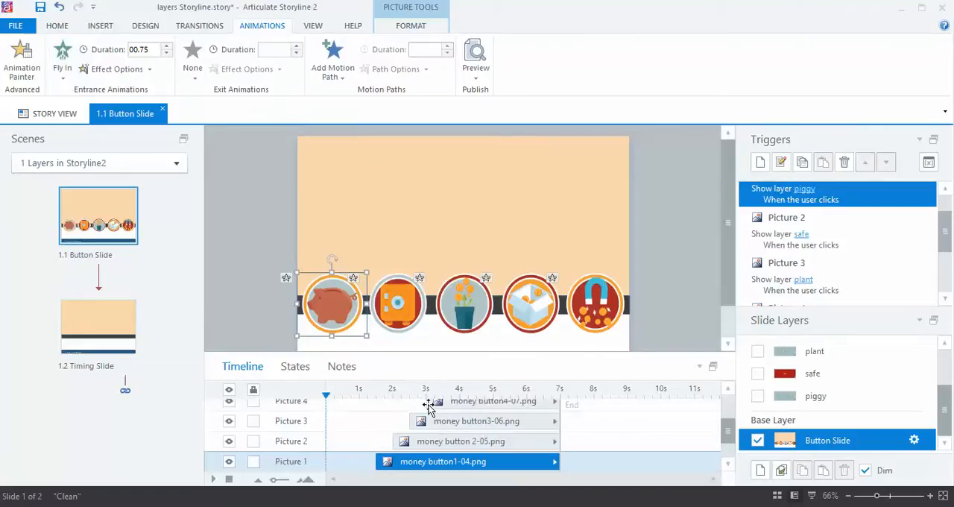
mouse_move(600, 314)
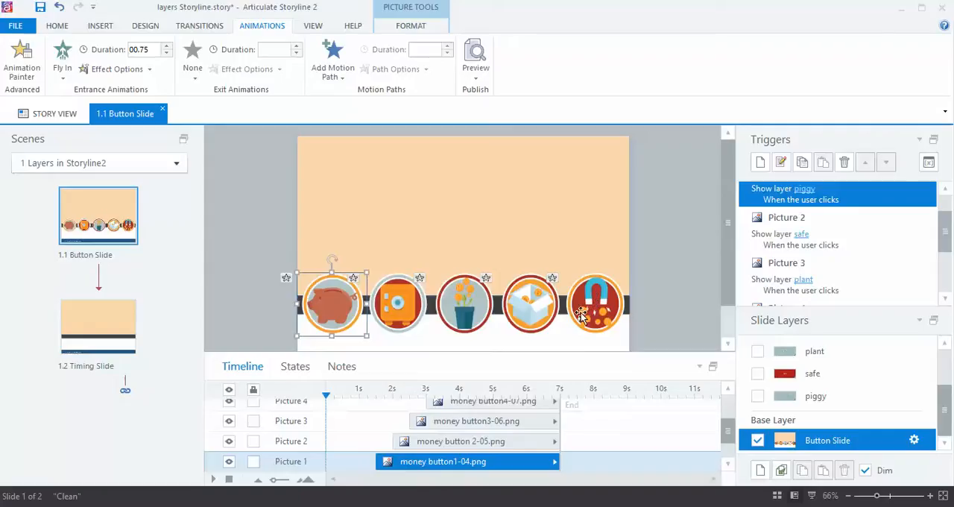
mouse_move(388, 313)
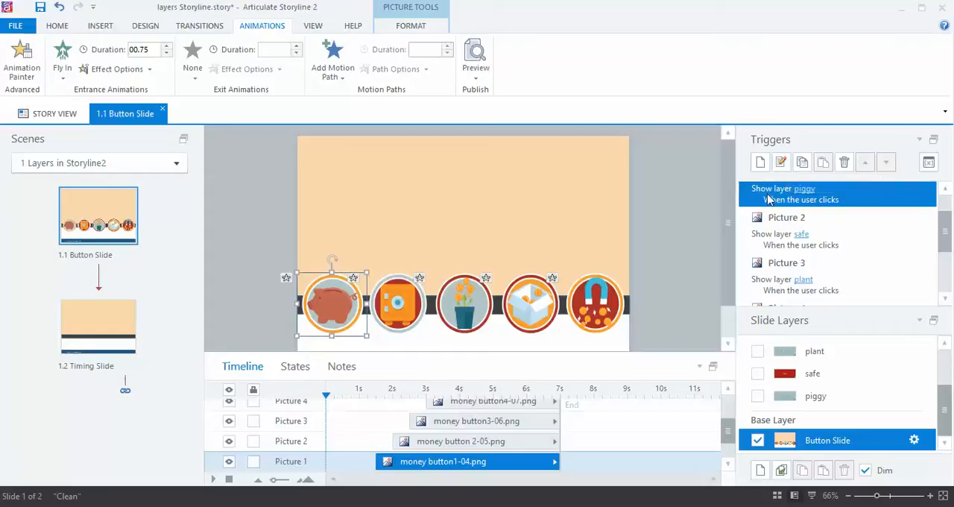
mouse_move(820, 202)
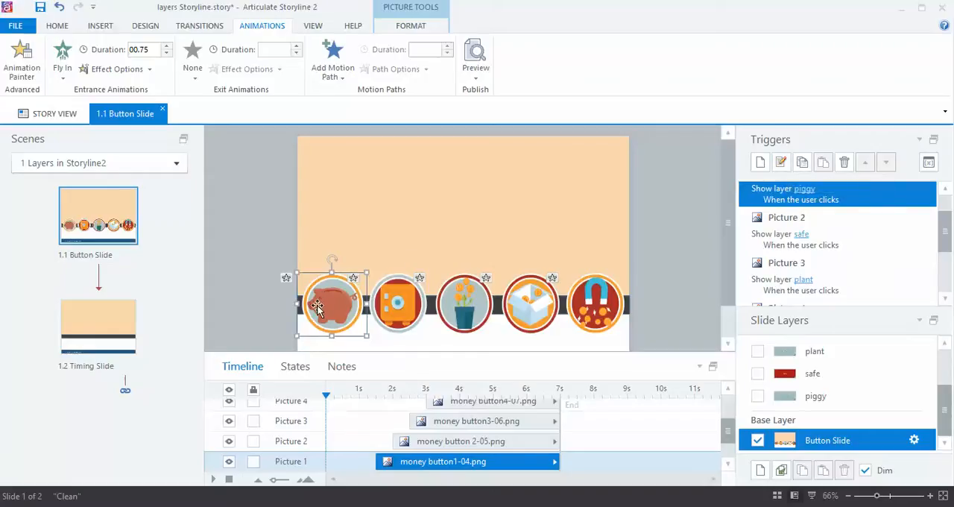
mouse_move(402, 311)
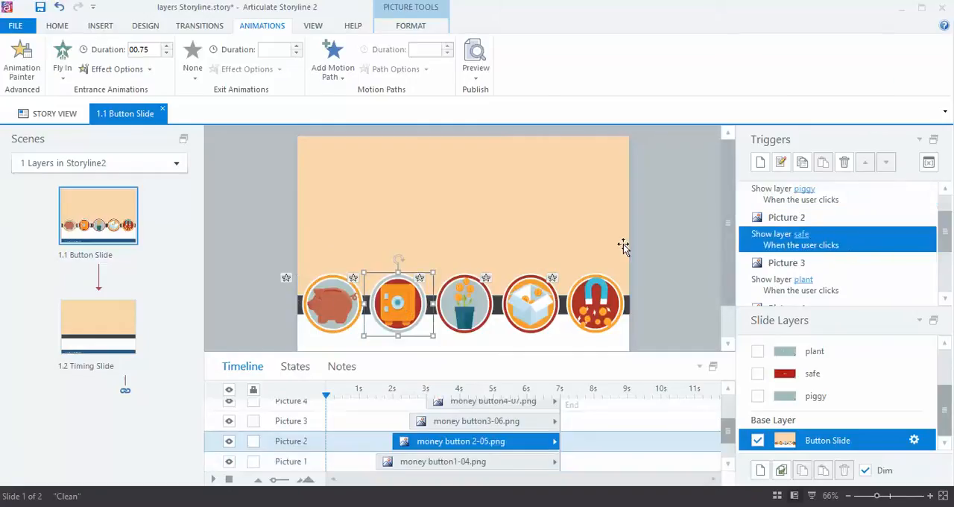
mouse_move(363, 311)
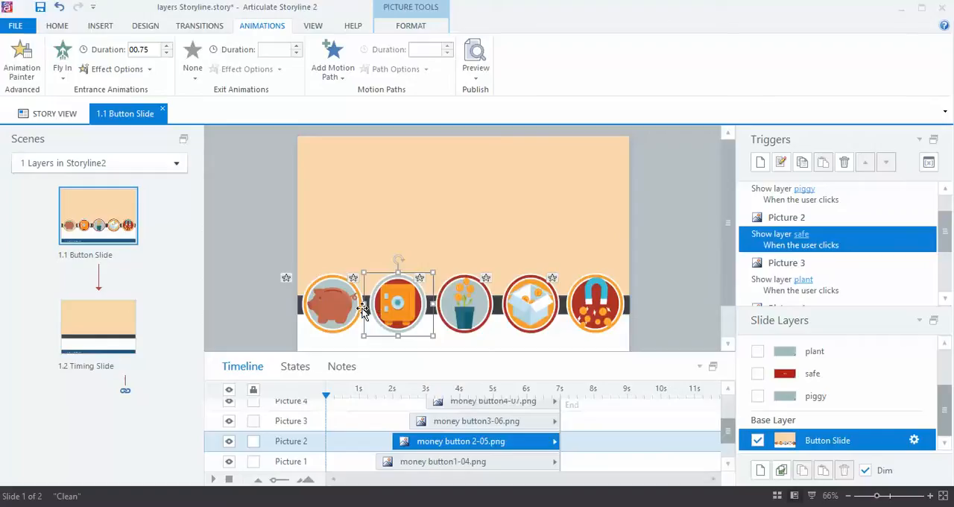
mouse_move(596, 304)
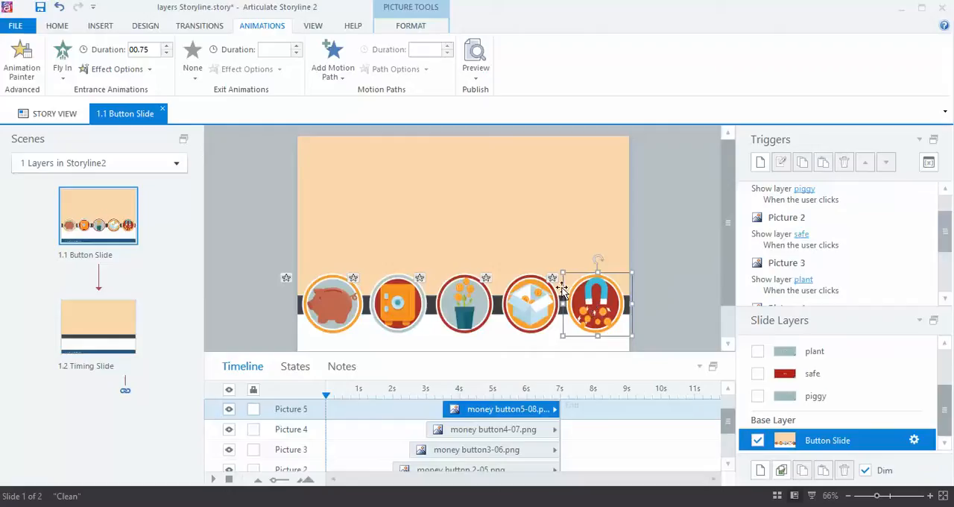
scroll("down", 3)
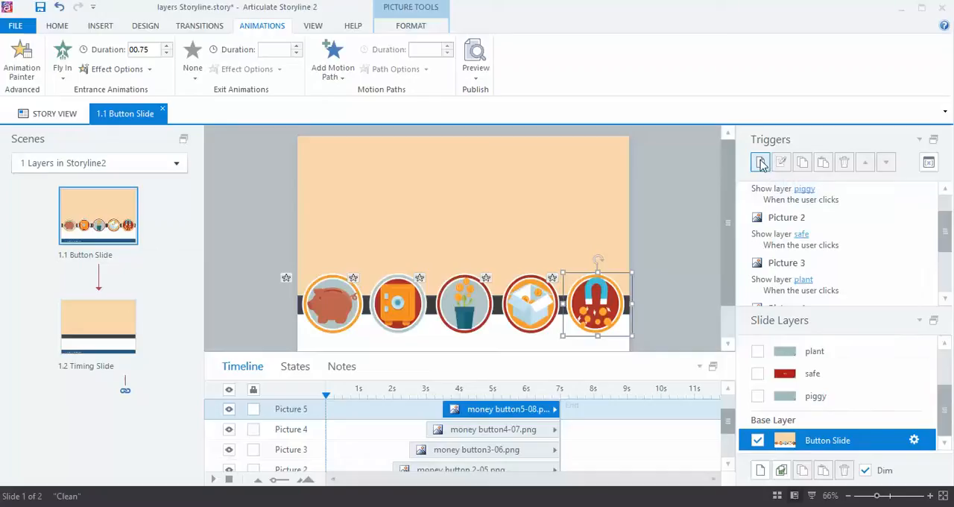
- Add a trigger on Picture 5 that shows the magnet layer when clicked
left_click(760, 162)
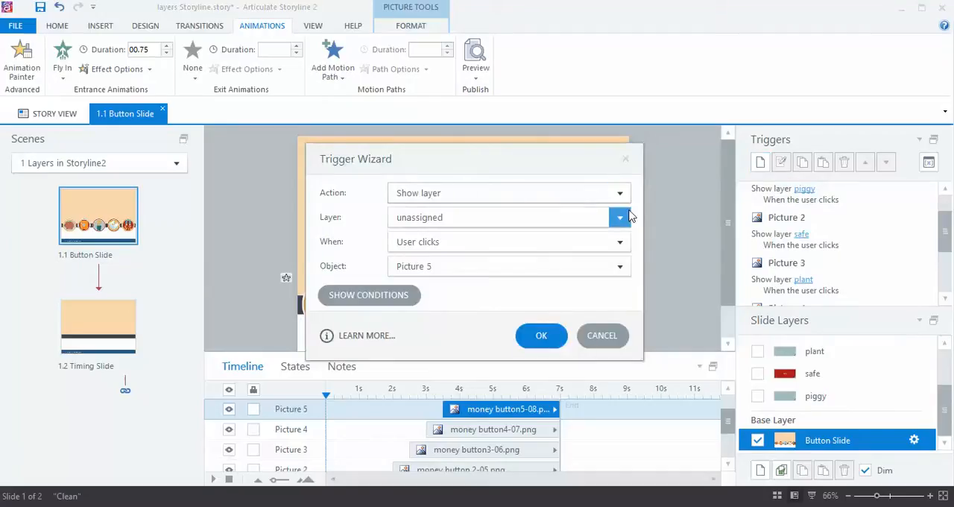
left_click(620, 217)
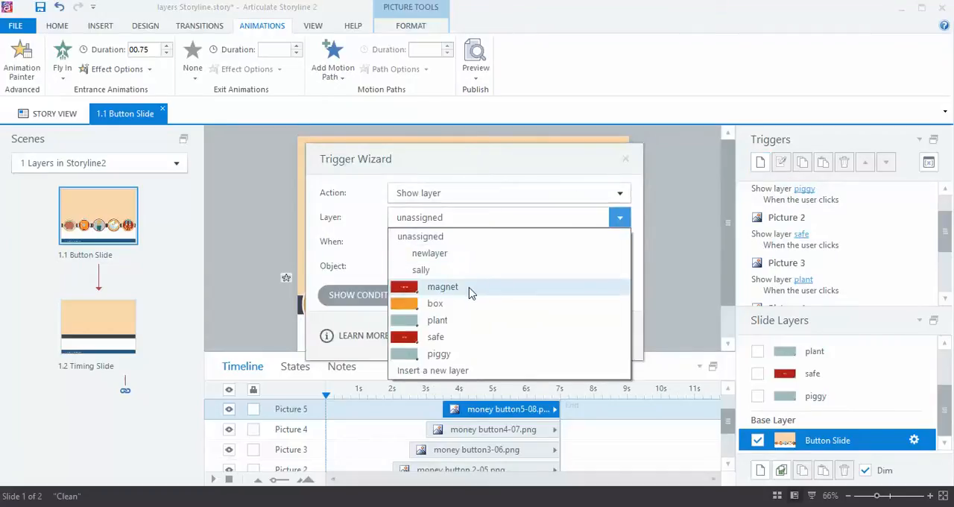
left_click(443, 286)
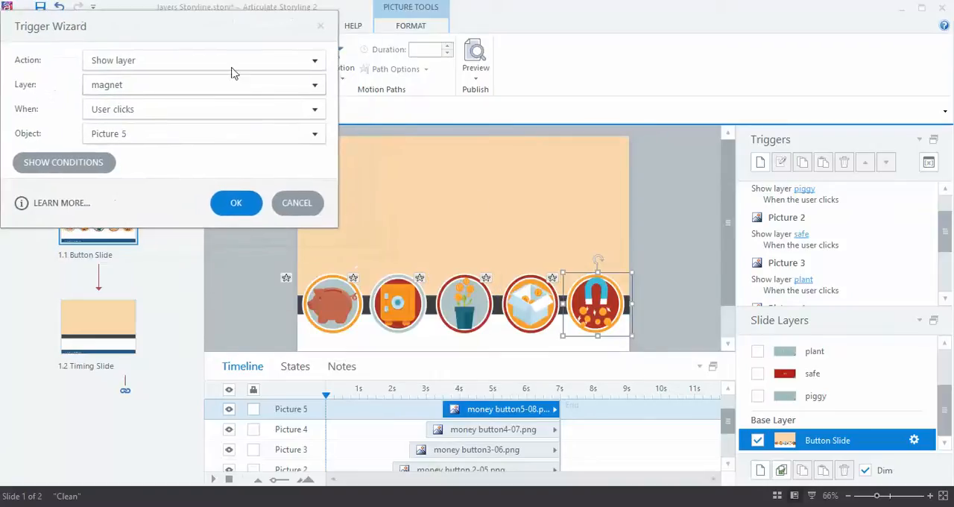
mouse_move(518, 247)
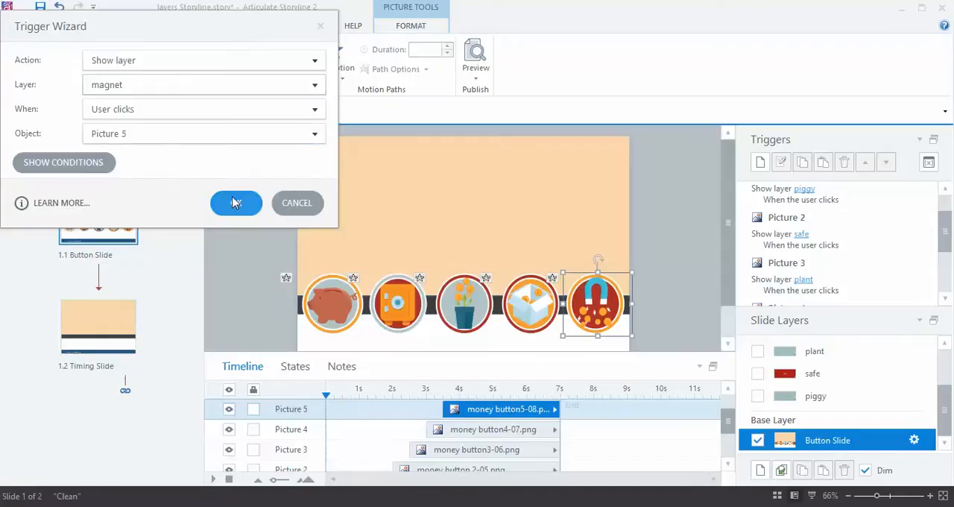
left_click(236, 203)
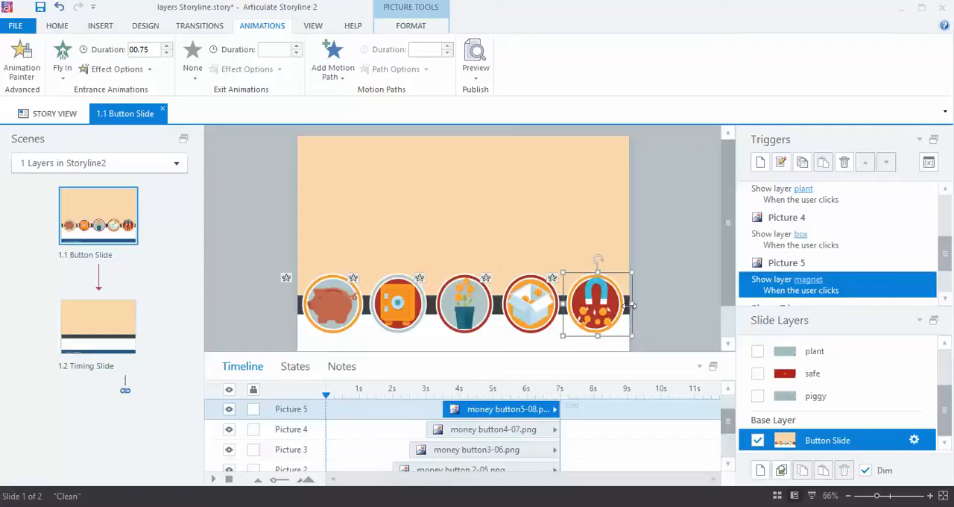
mouse_move(653, 351)
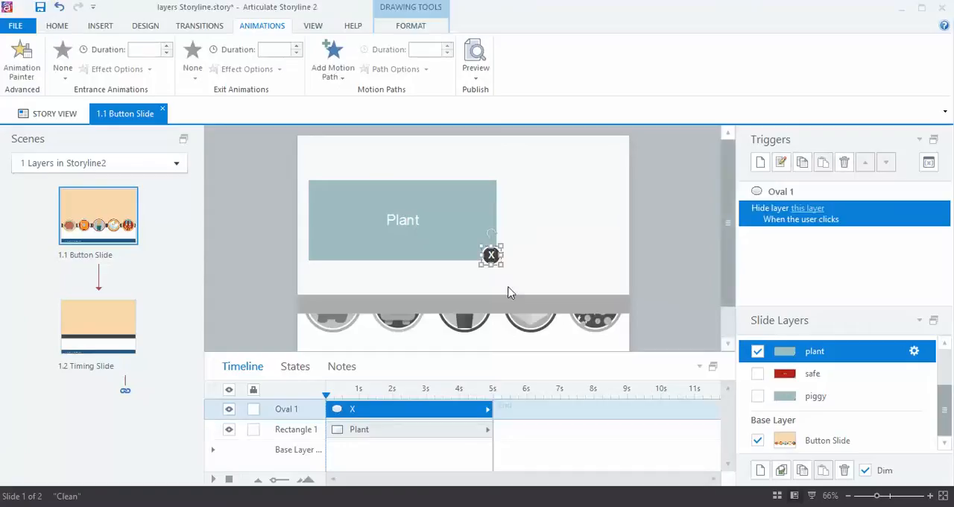
mouse_move(506, 311)
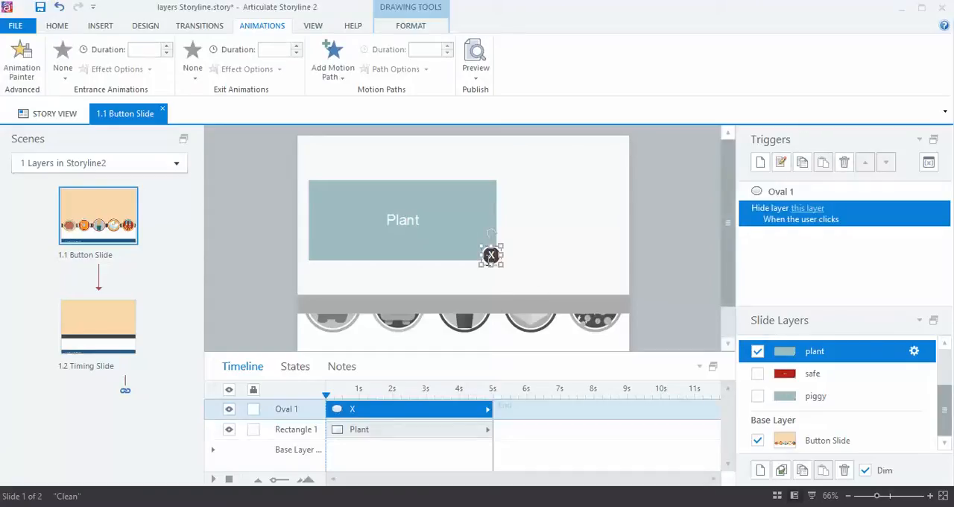
mouse_move(500, 291)
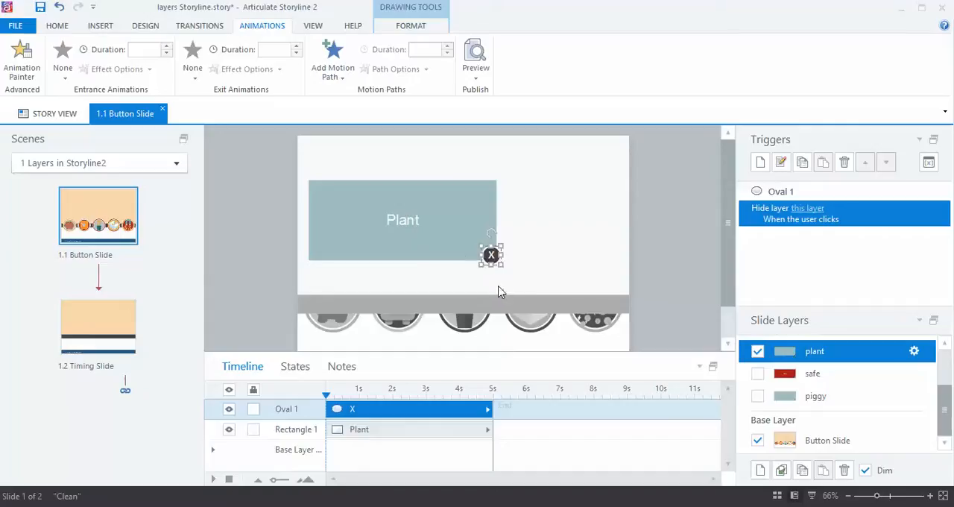
mouse_move(495, 274)
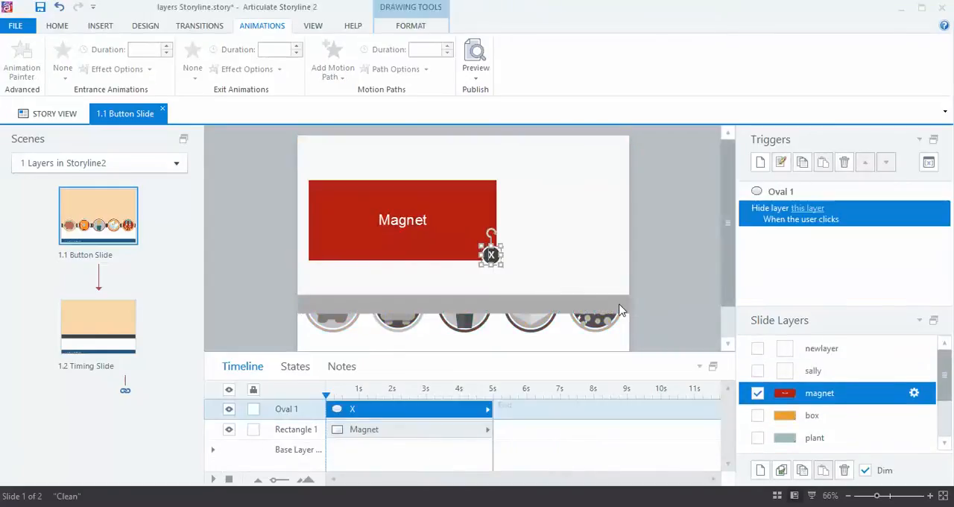
mouse_move(760, 161)
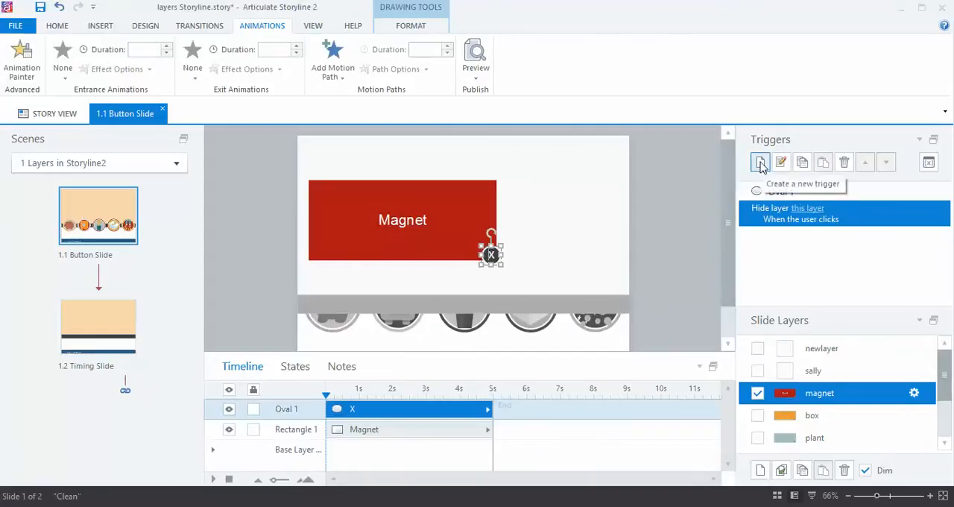
- Inspect the magnet layer's Oval 1 hide-layer trigger, cancel, and return to the base layer
left_click(760, 162)
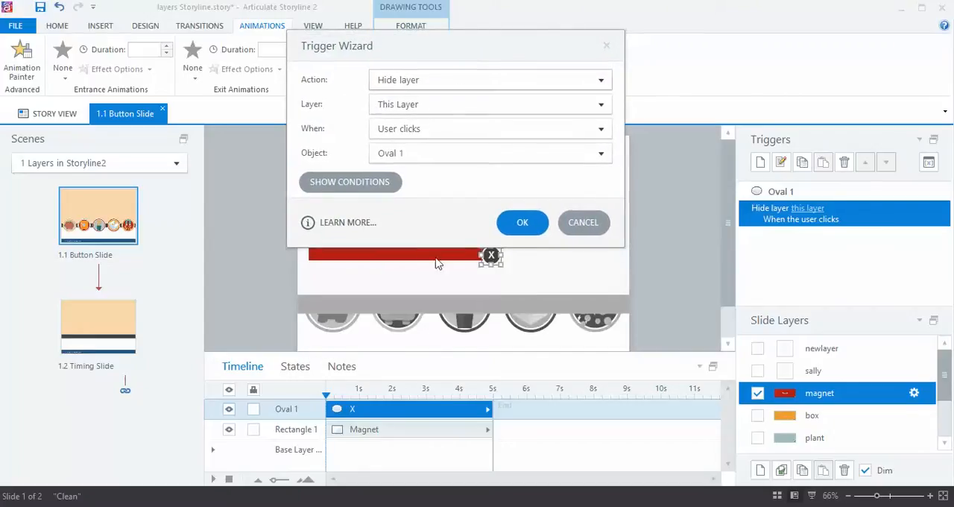
left_click(522, 222)
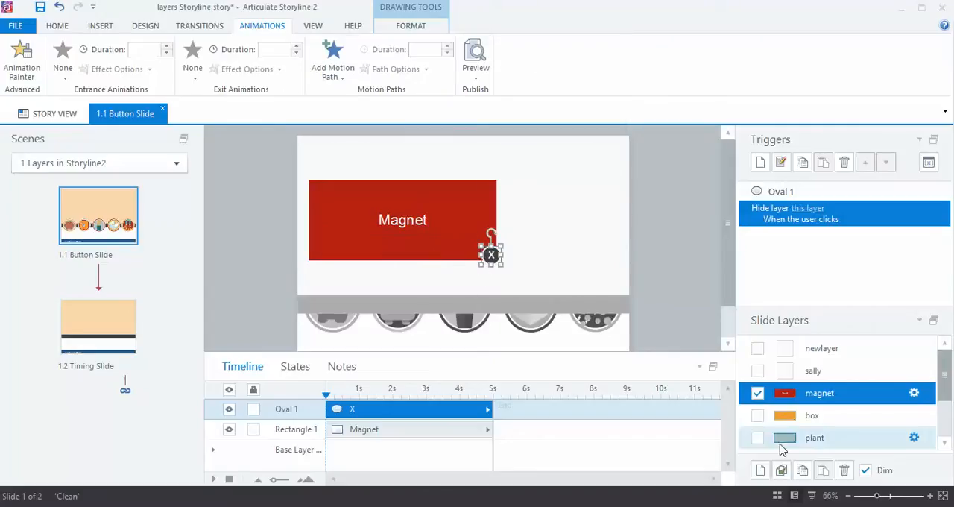
scroll("down", 3)
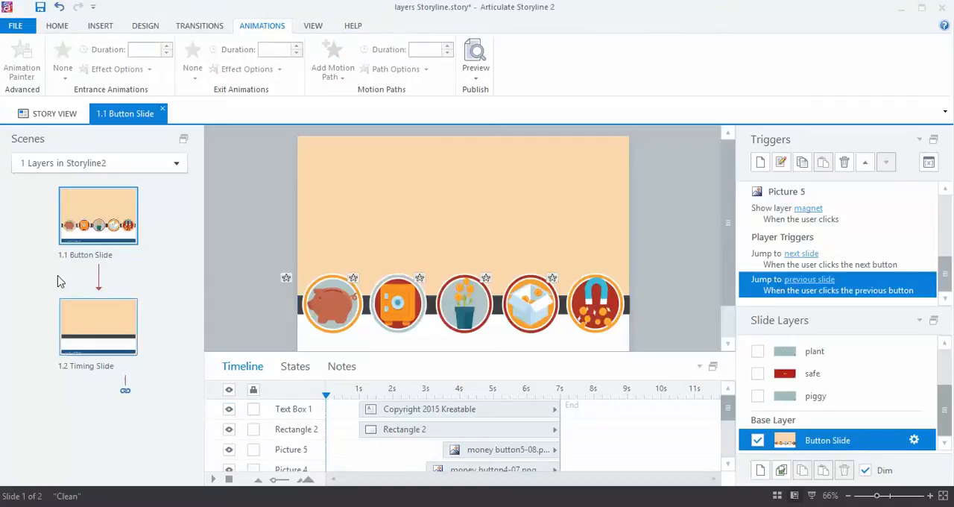
- Open slide 1.2 Timing Slide, view layers 1, 5 and 4, then select the base layer
left_click(97, 325)
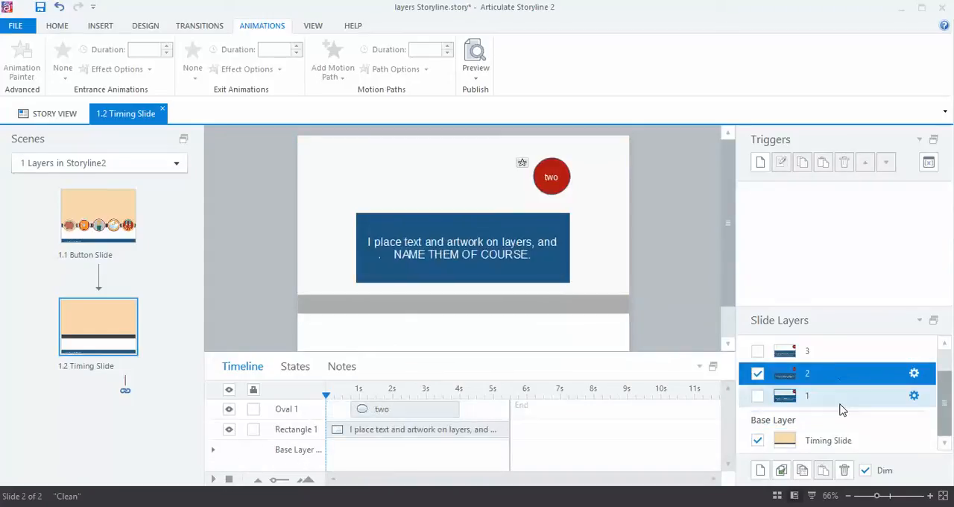
left_click(807, 395)
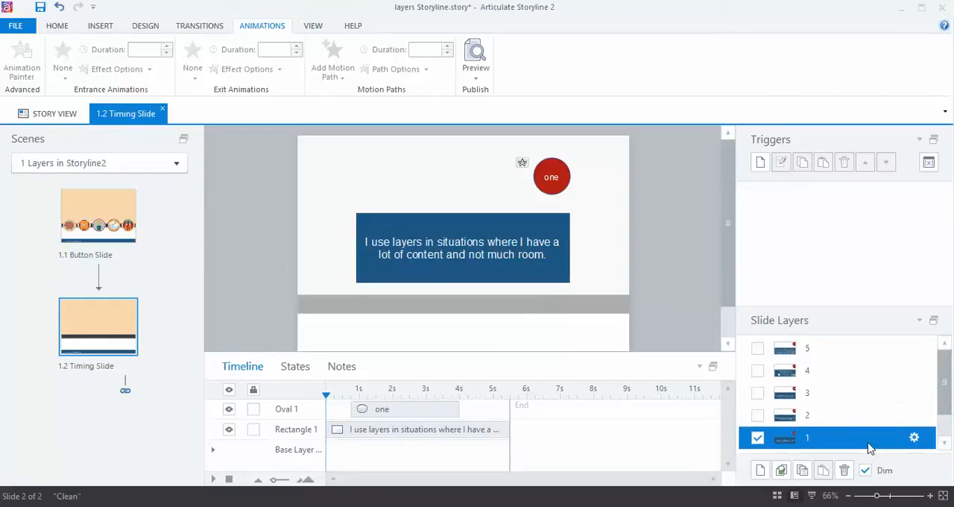
mouse_move(831, 446)
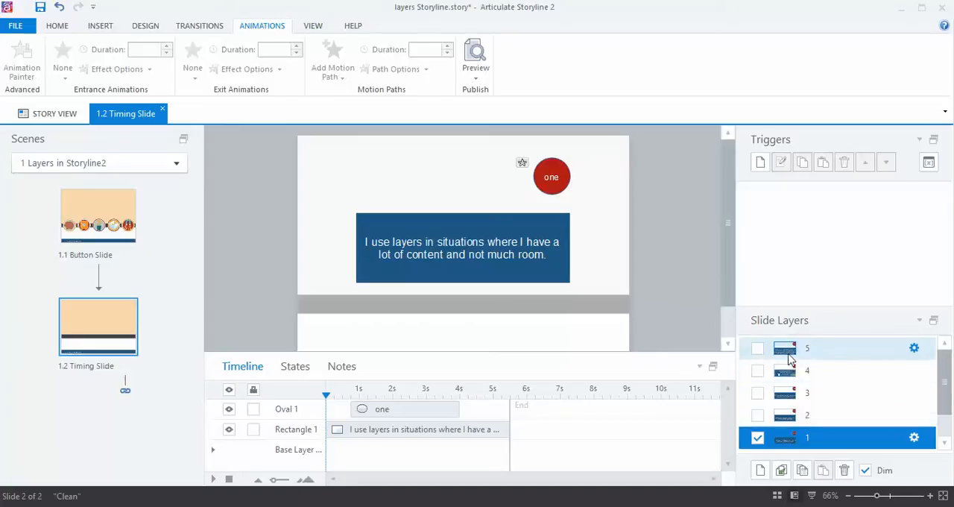
left_click(784, 348)
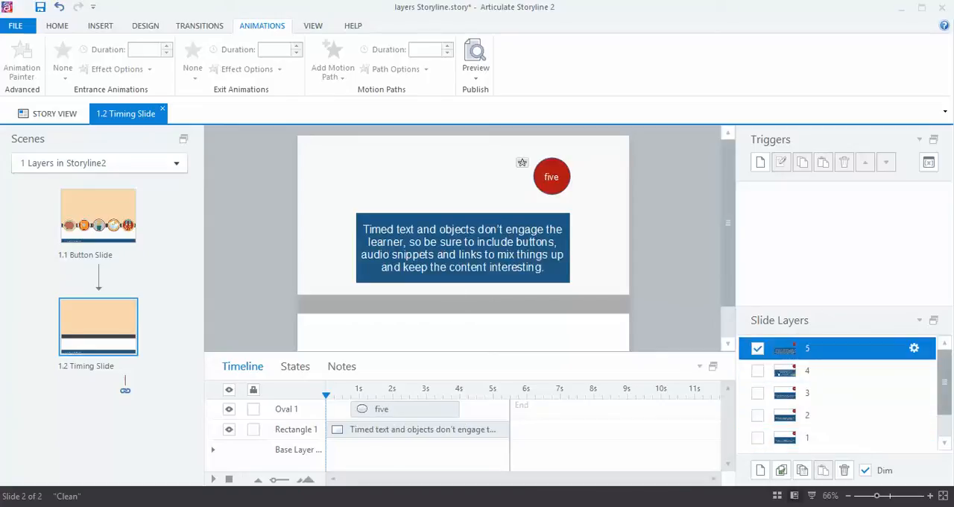
left_click(807, 370)
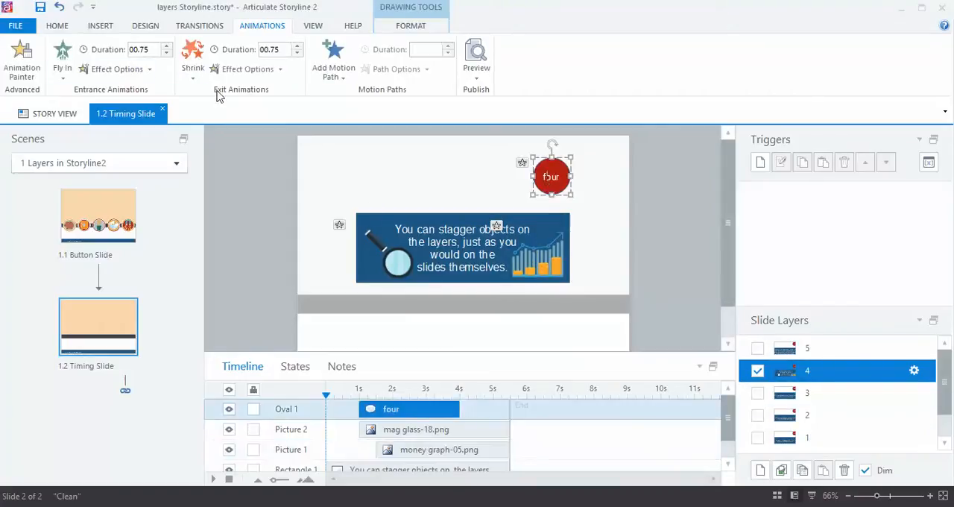
mouse_move(812, 393)
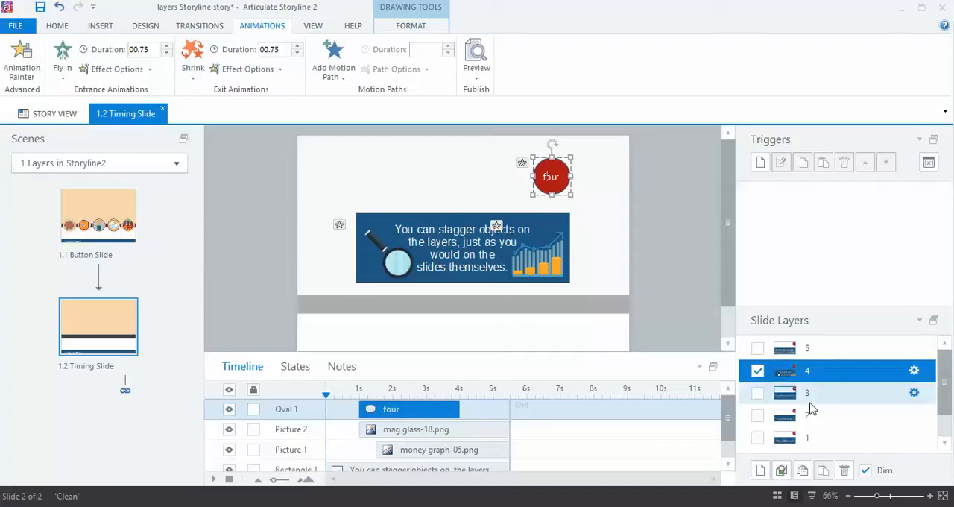
scroll("down", 3)
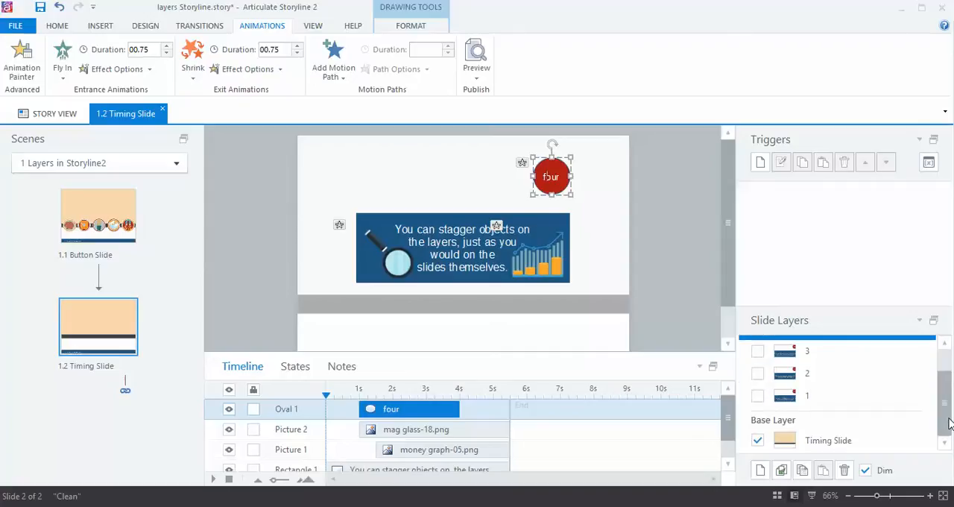
left_click(828, 439)
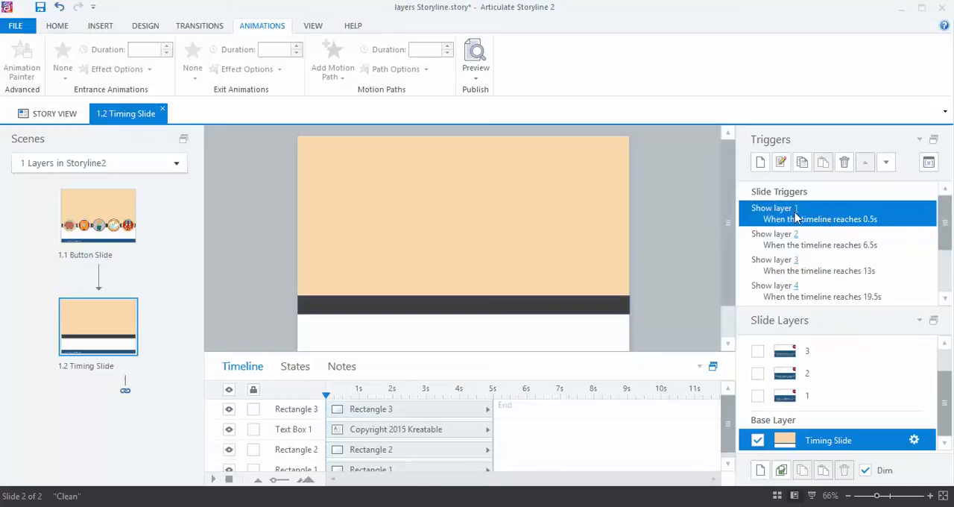
mouse_move(873, 227)
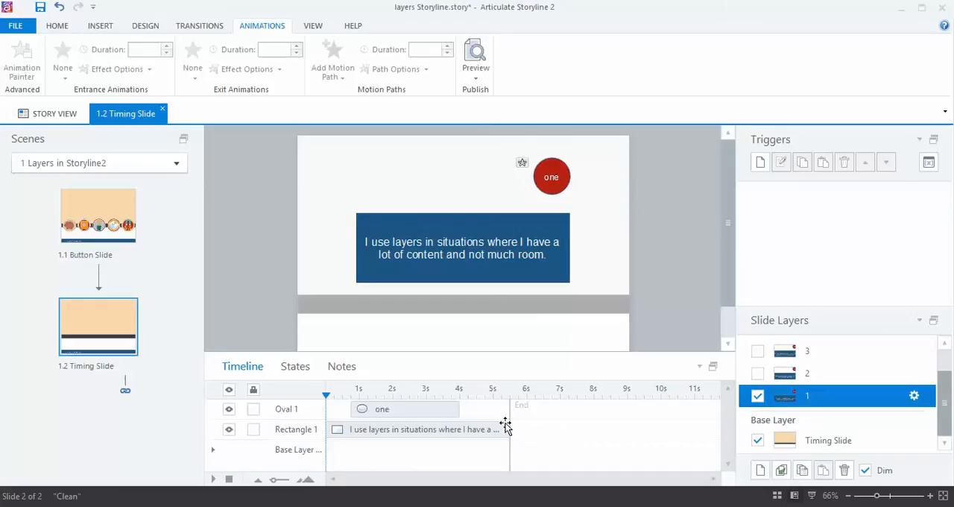
mouse_move(838, 431)
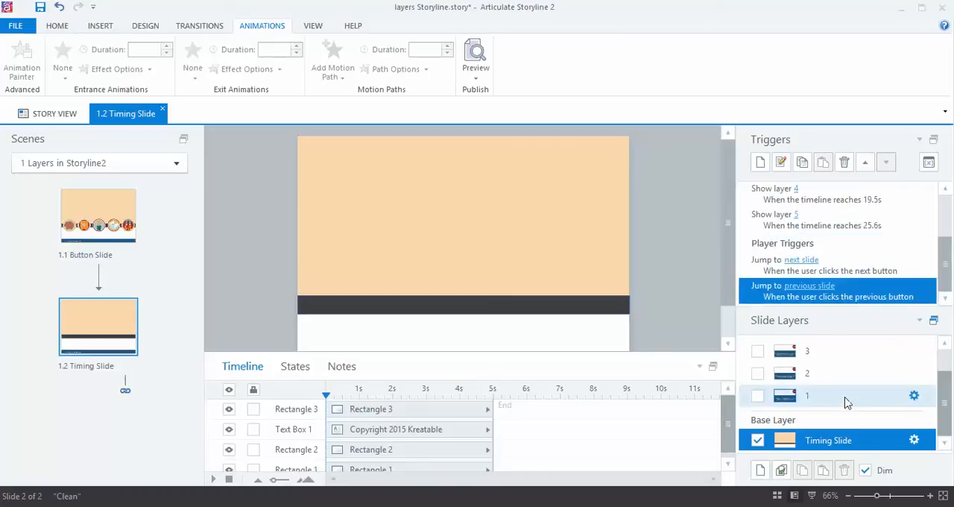
left_click(758, 396)
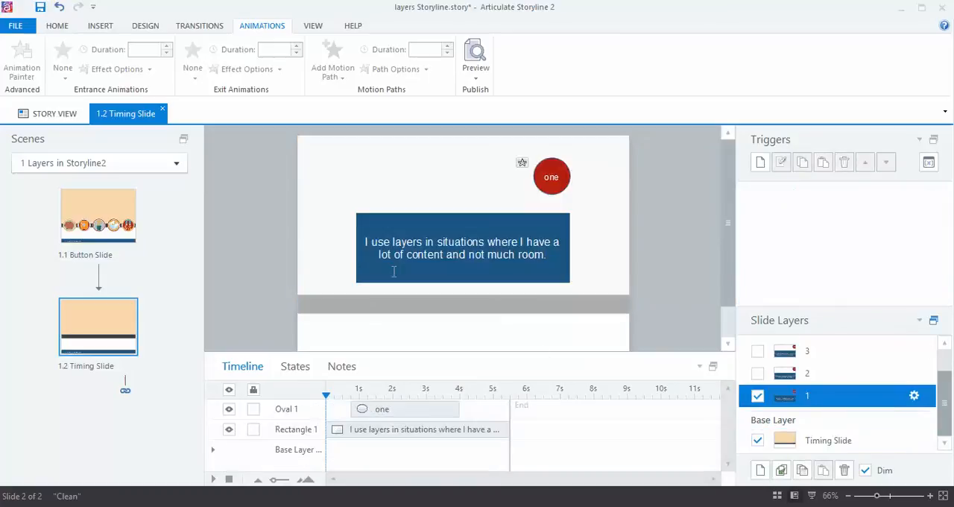
mouse_move(516, 423)
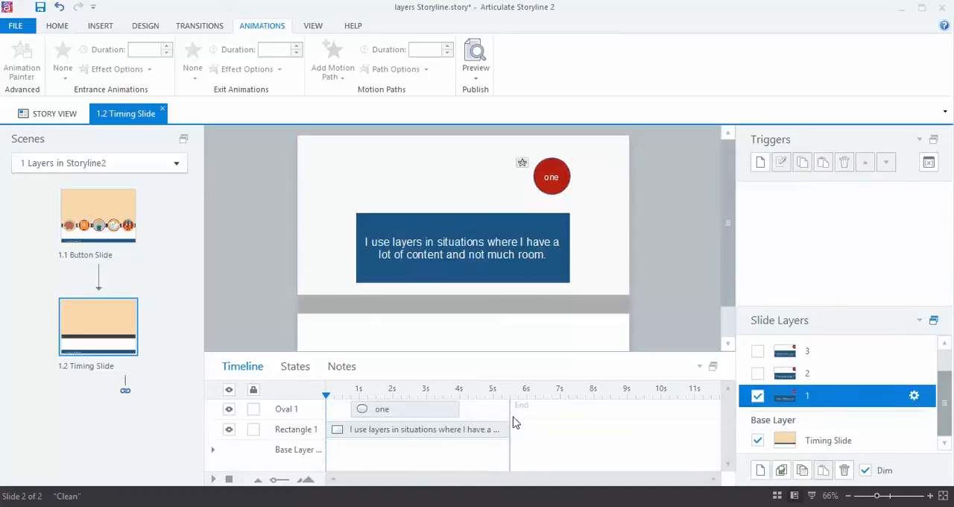
left_click(828, 440)
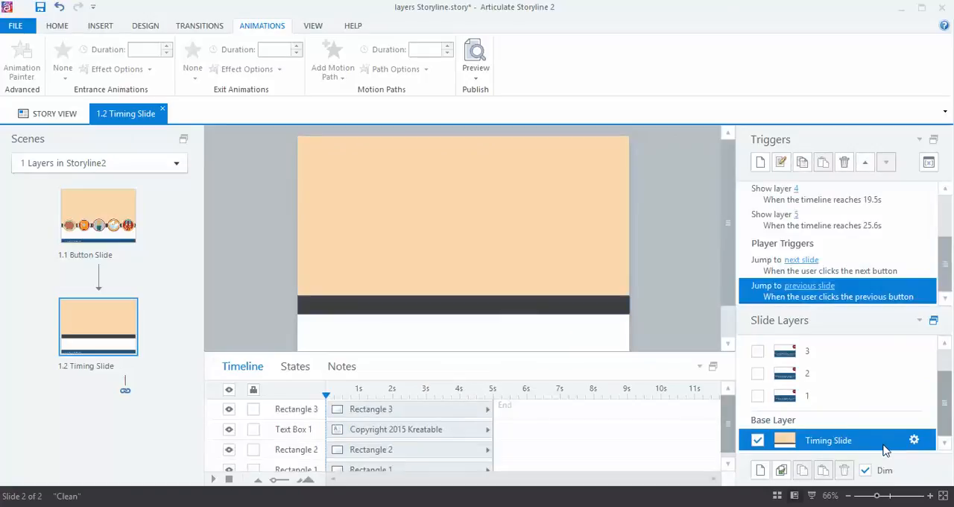